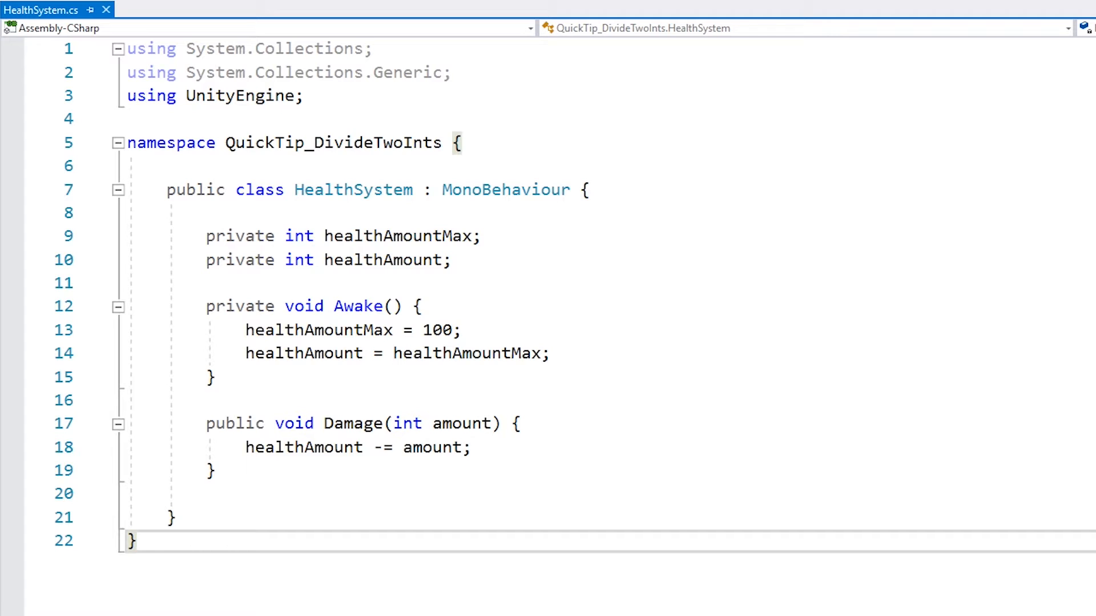
mouse_move(646, 262)
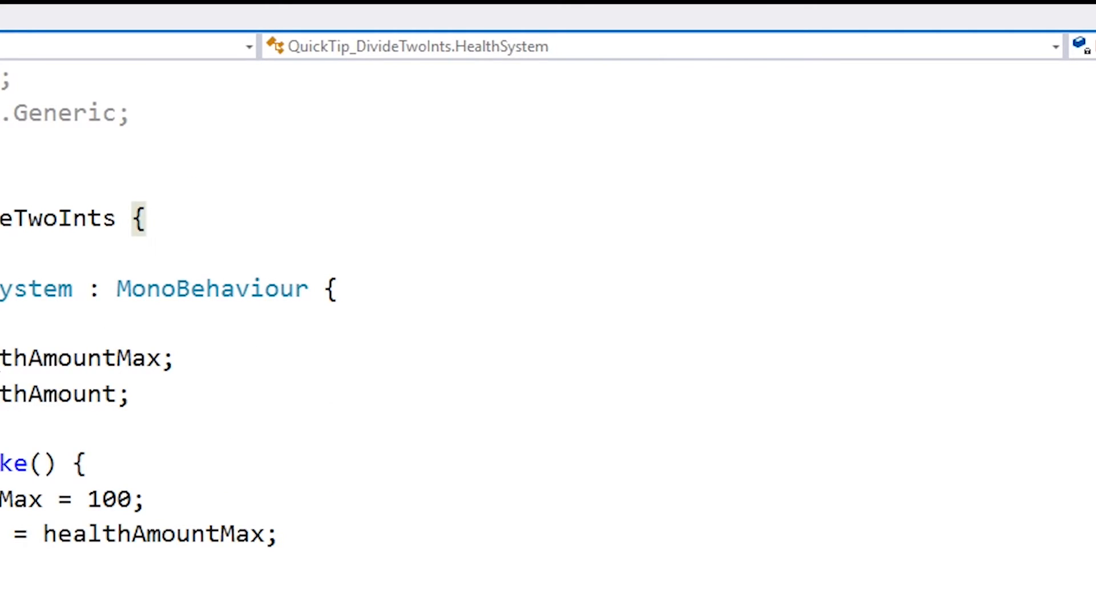
Add a private float GetHealthPercentage() method returning healthAmount / healthAmountMax.
double_click(77, 358)
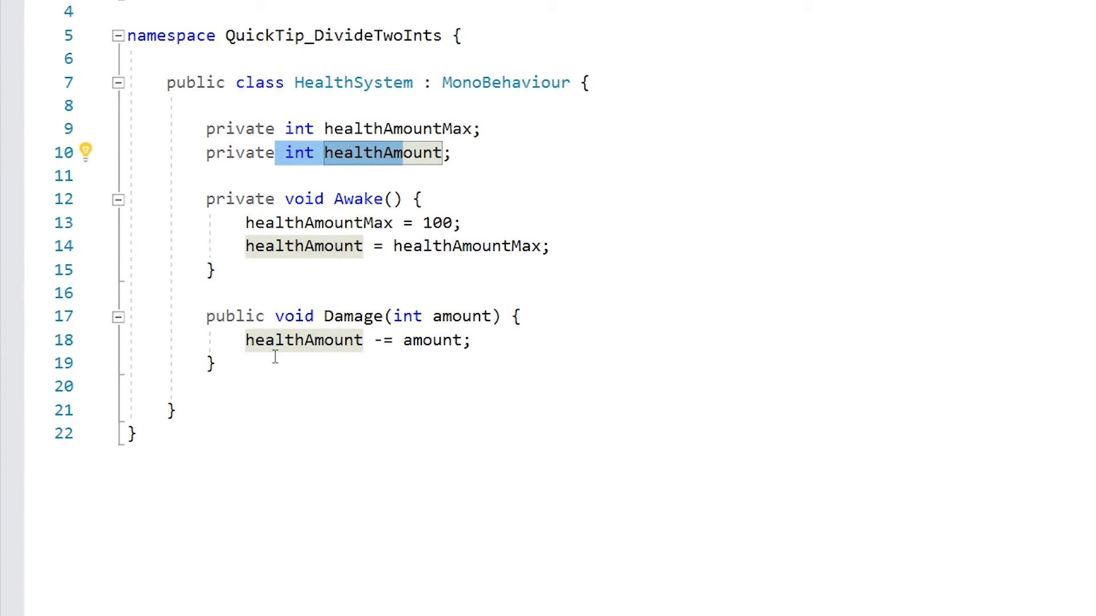
type("private float GetHealthP")
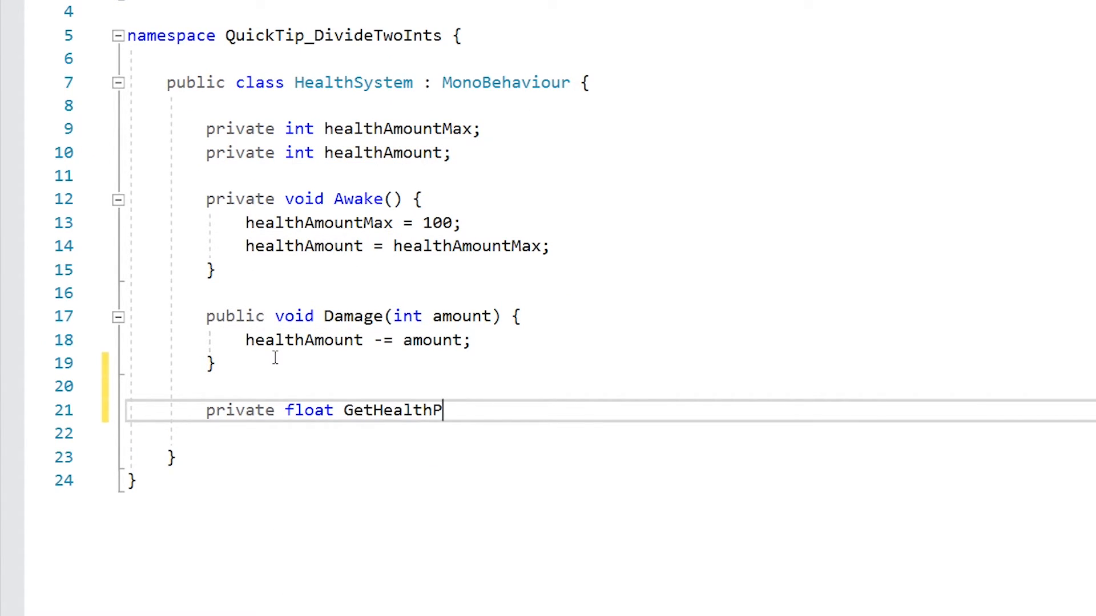
type("ercentage() {")
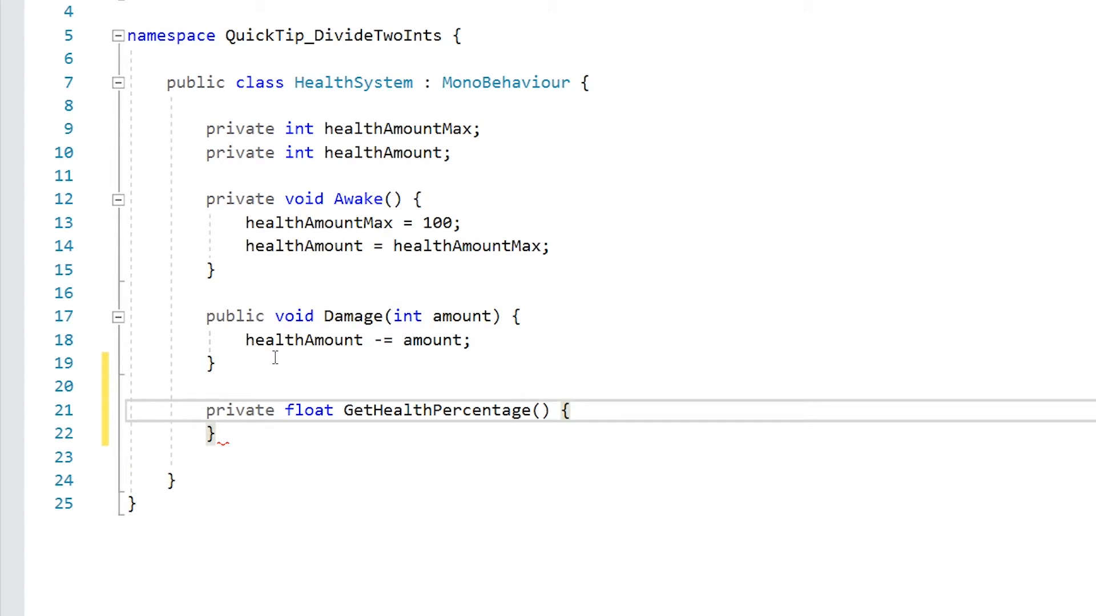
key("enter")
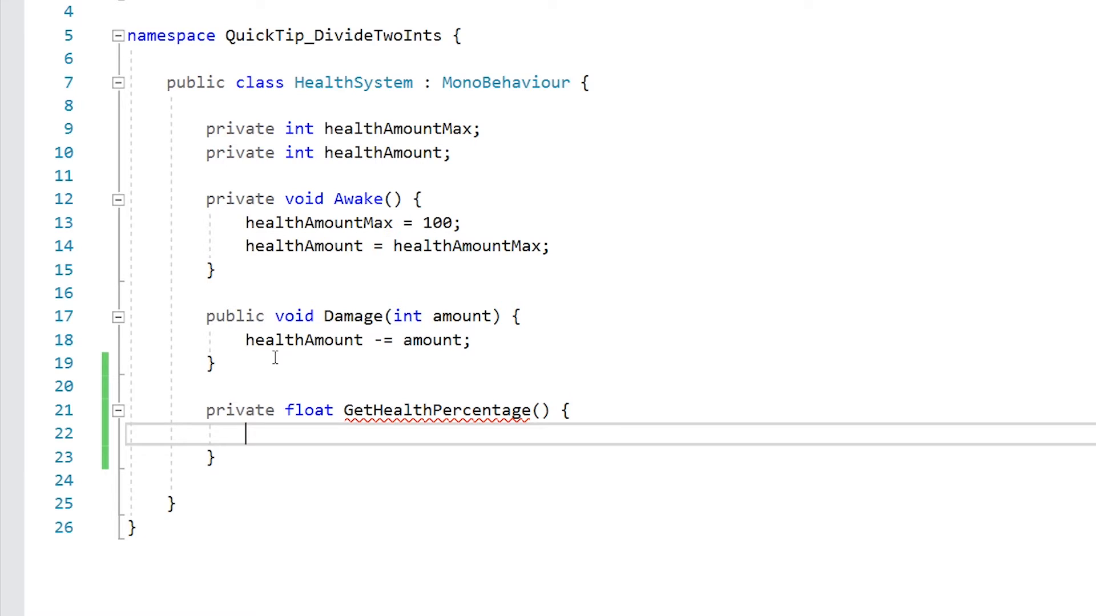
type("return healthAmount / healthAmountMax;")
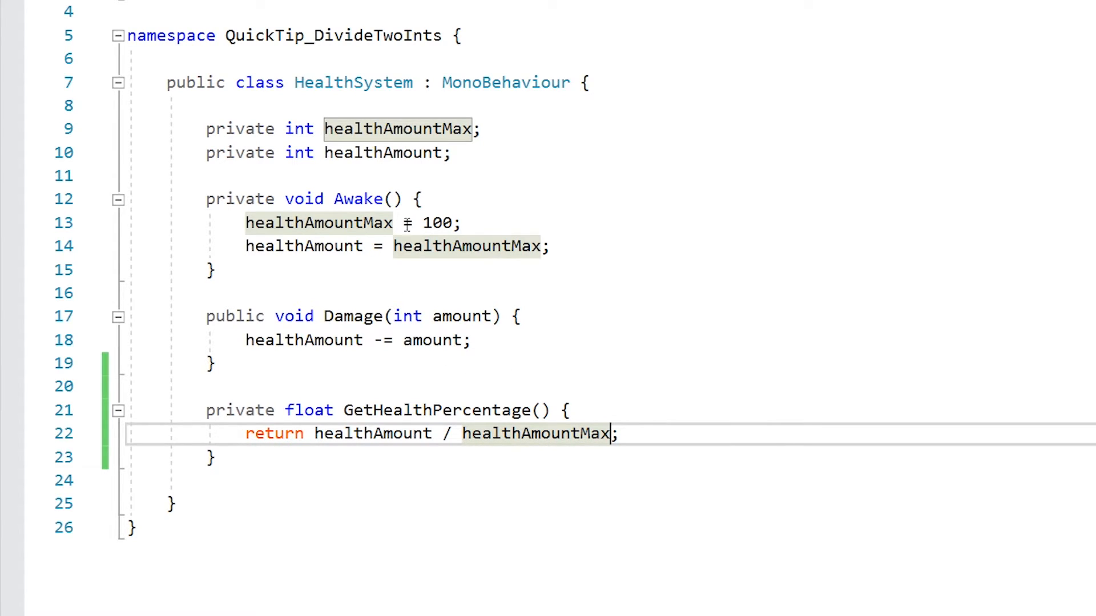
mouse_move(373, 433)
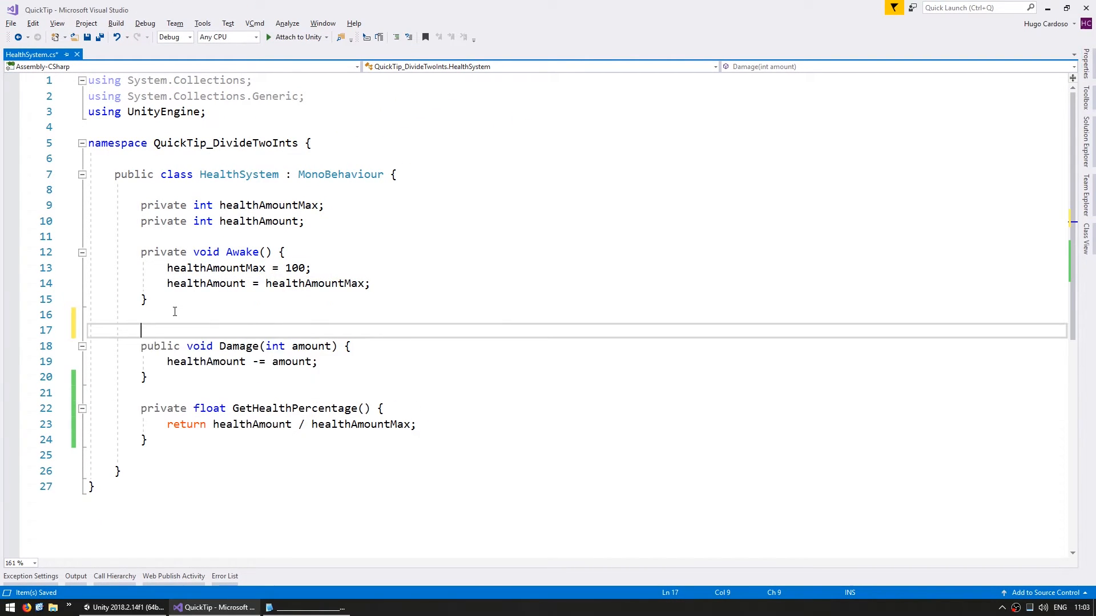
Add a private void Start() calling Damage(70) and Debug.Log(GetHealthPercentage()).
type("private void Start() {")
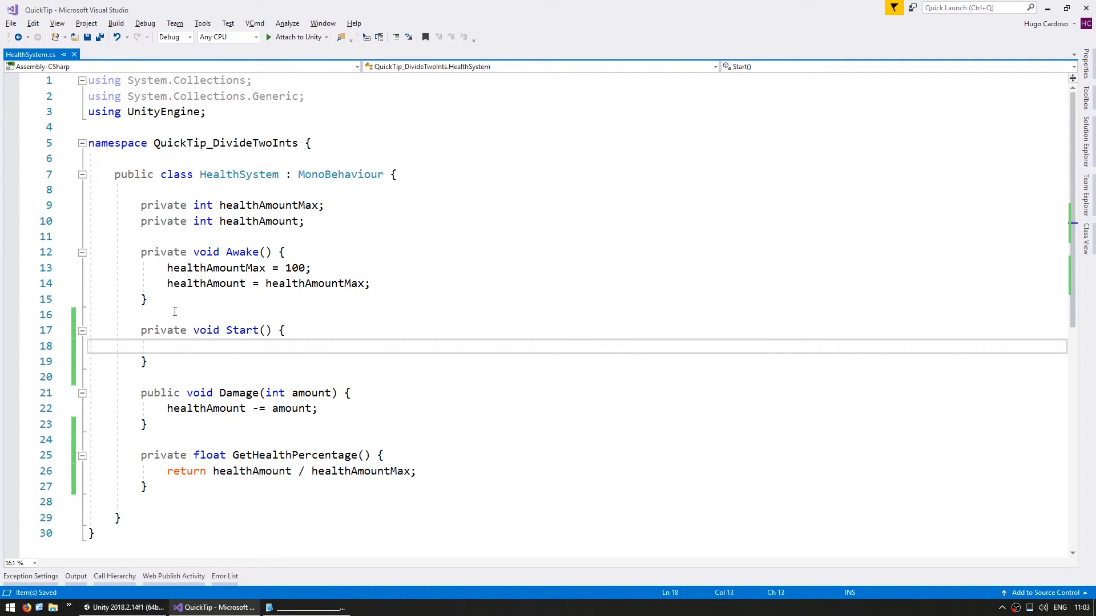
type("Debug")
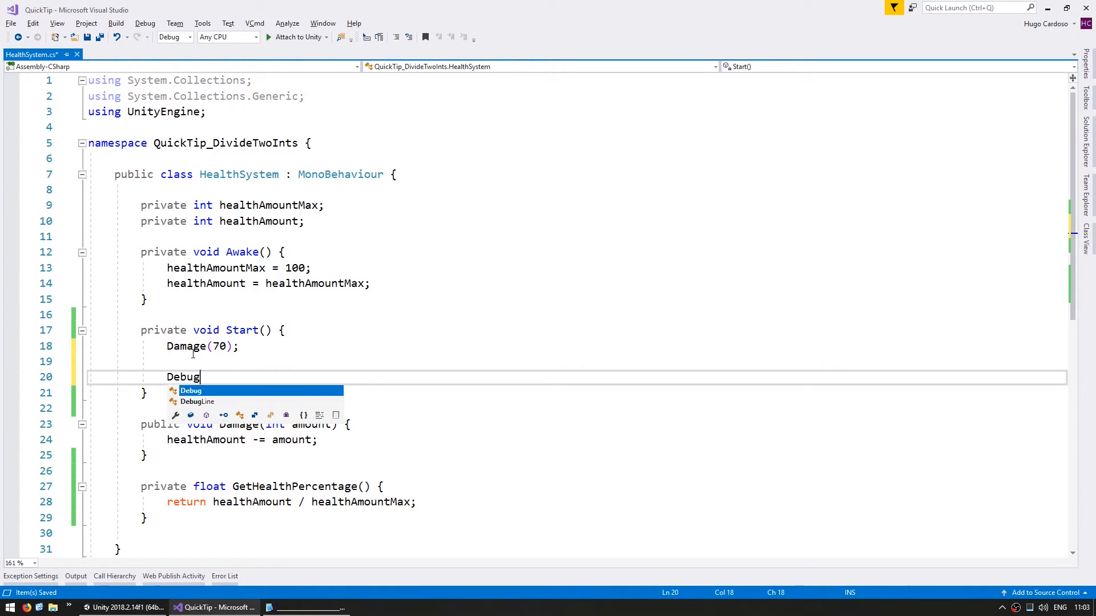
type(".Log(GEtH")
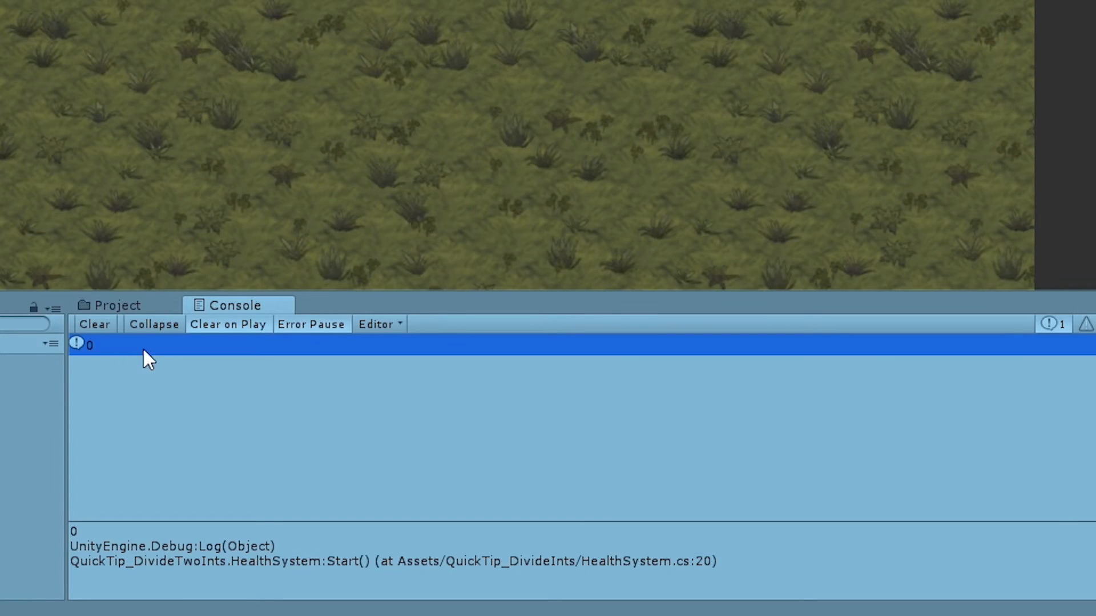
mouse_move(114, 371)
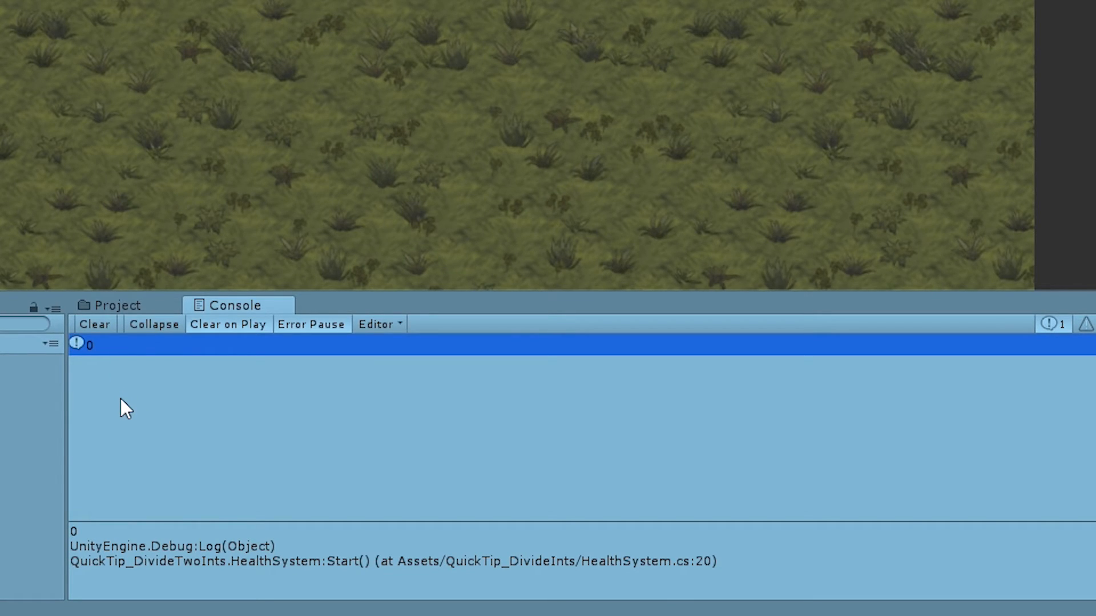
mouse_move(225, 448)
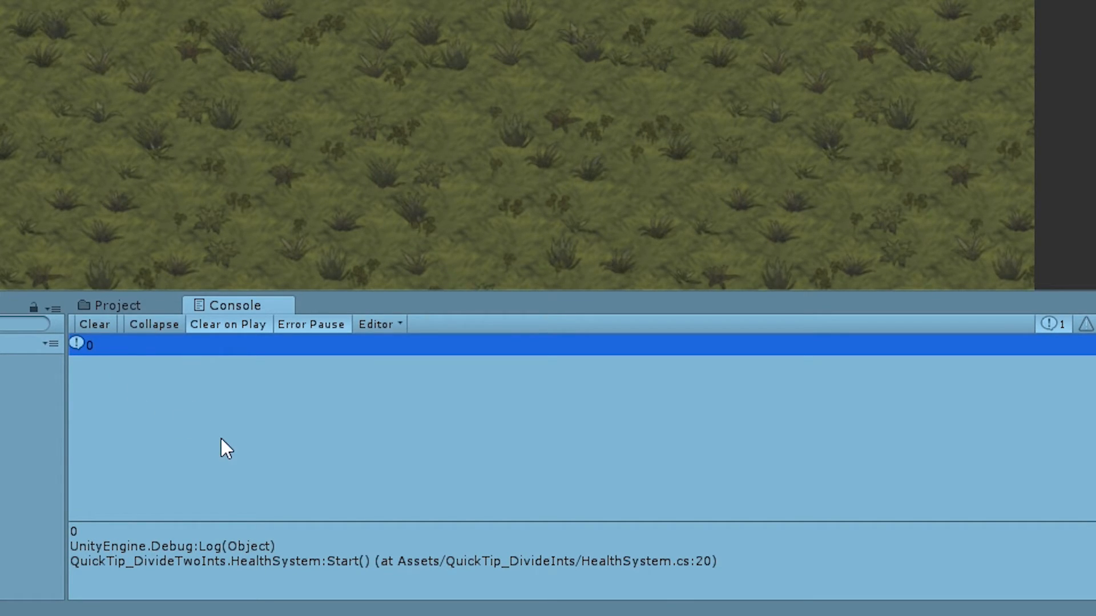
Run the scene in Unity and check that the Console logs 0.
left_click(217, 608)
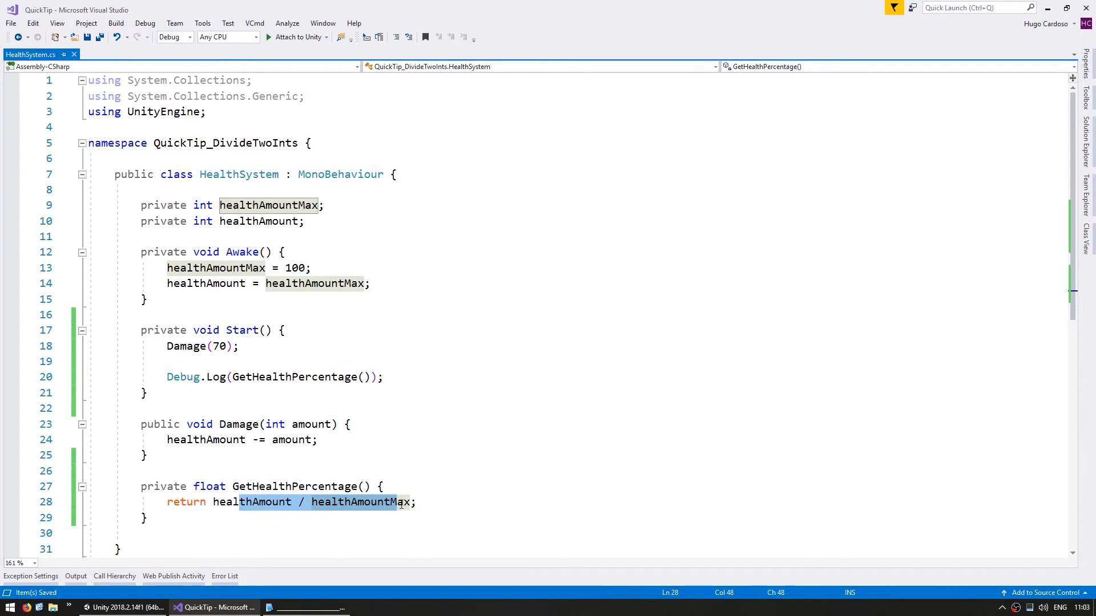
mouse_move(359, 501)
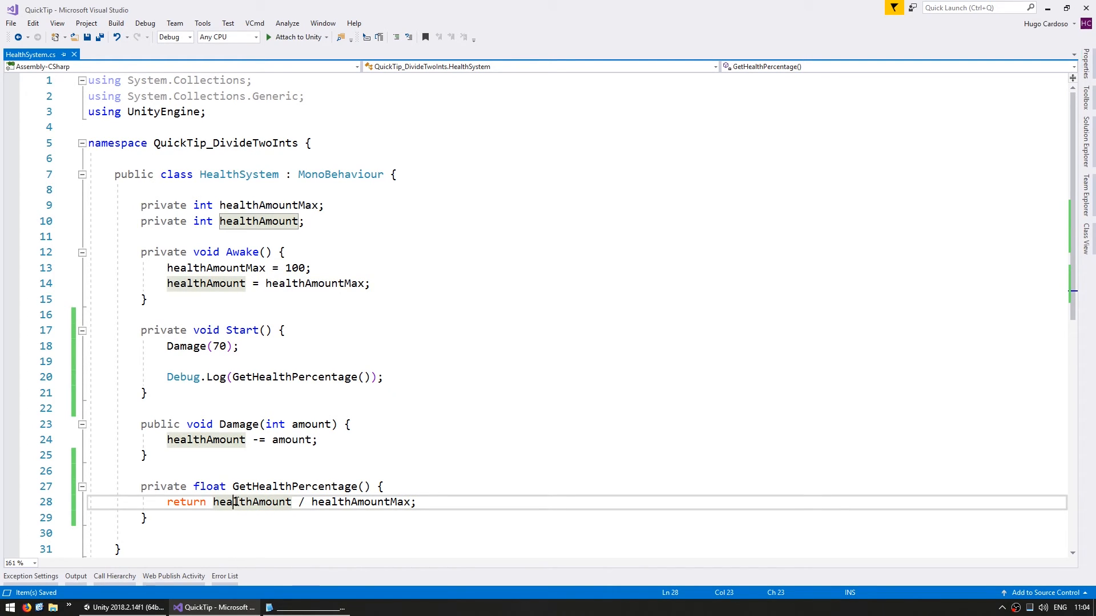
Cast healthAmount to (float) before dividing by healthAmountMax.
type("(float)")
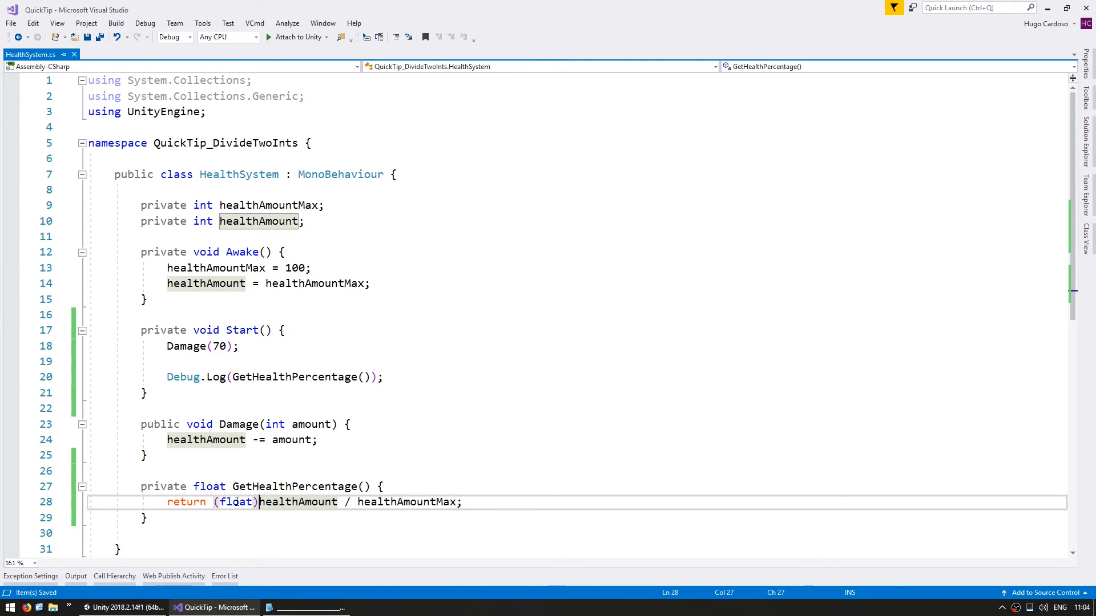
double_click(418, 502)
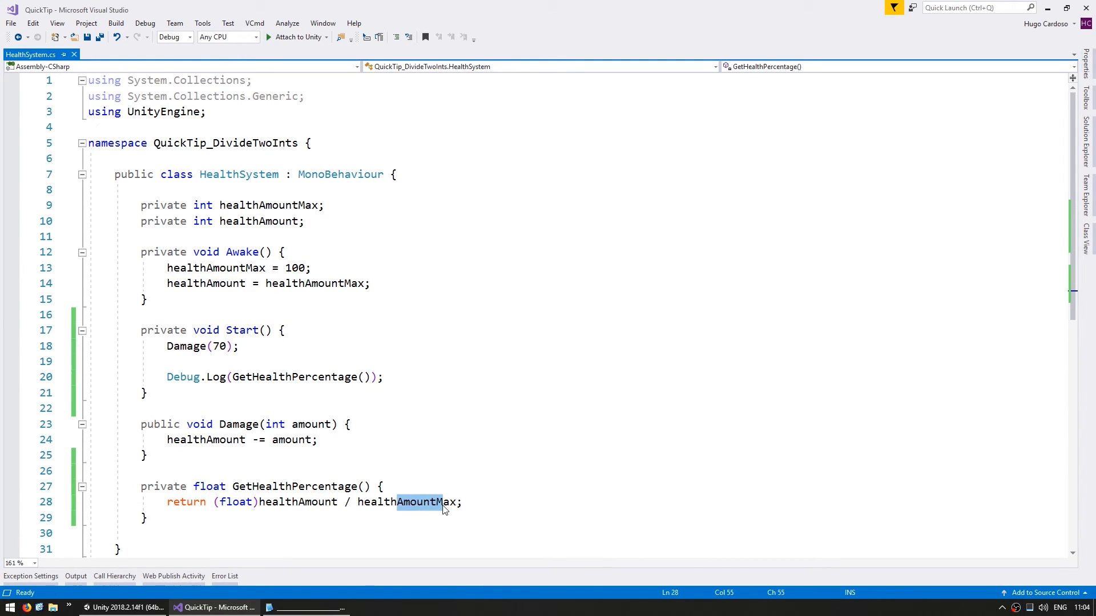
mouse_move(420, 502)
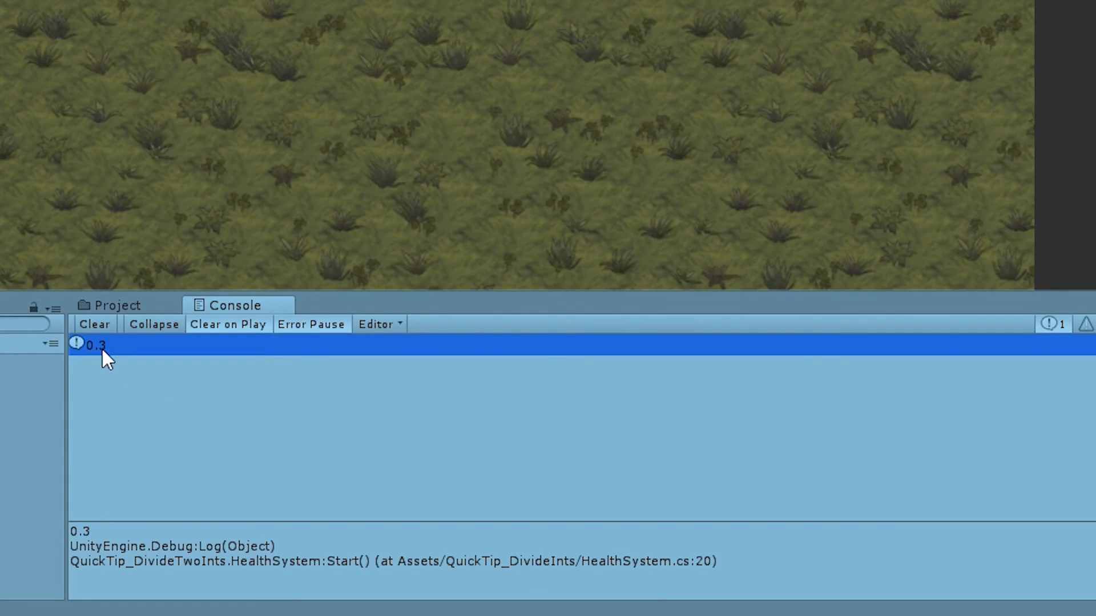
mouse_move(155, 439)
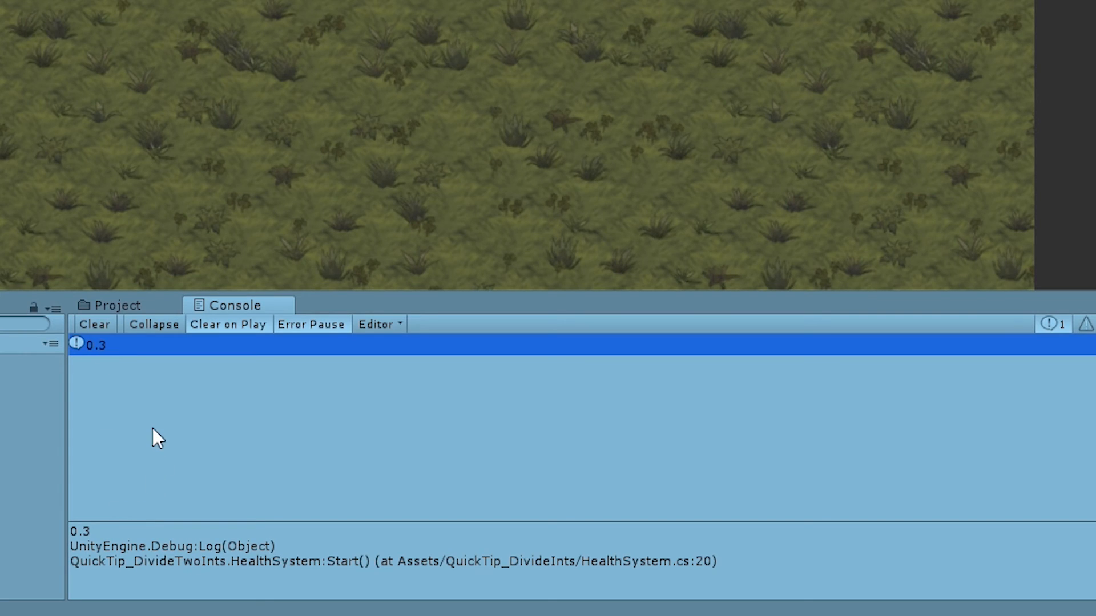